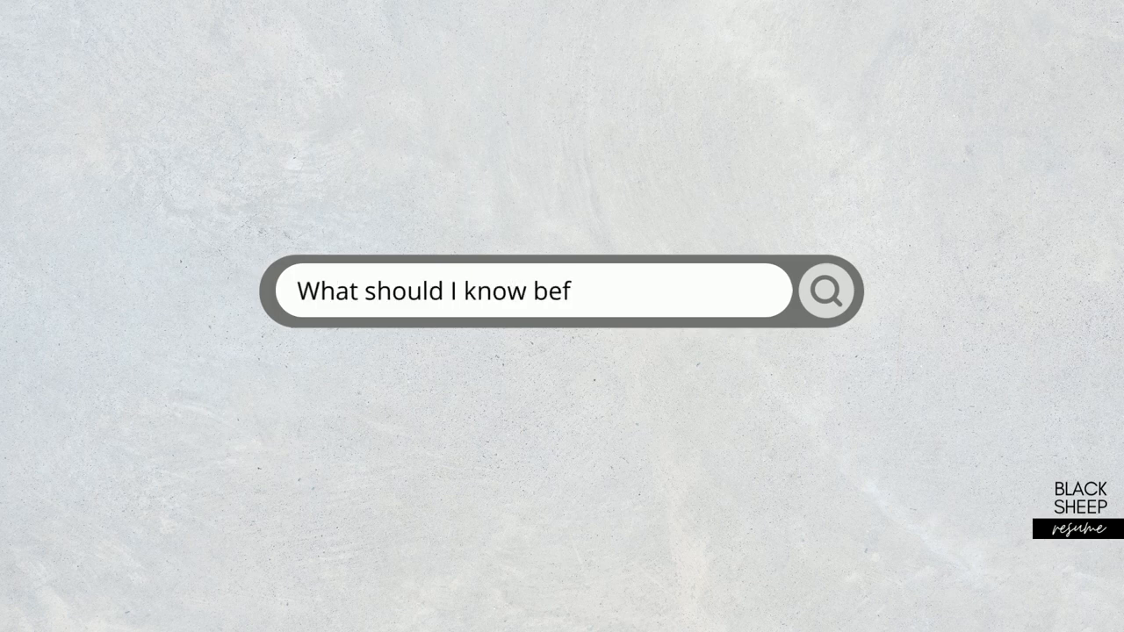
{"action": "type", "text": "ore printing?"}
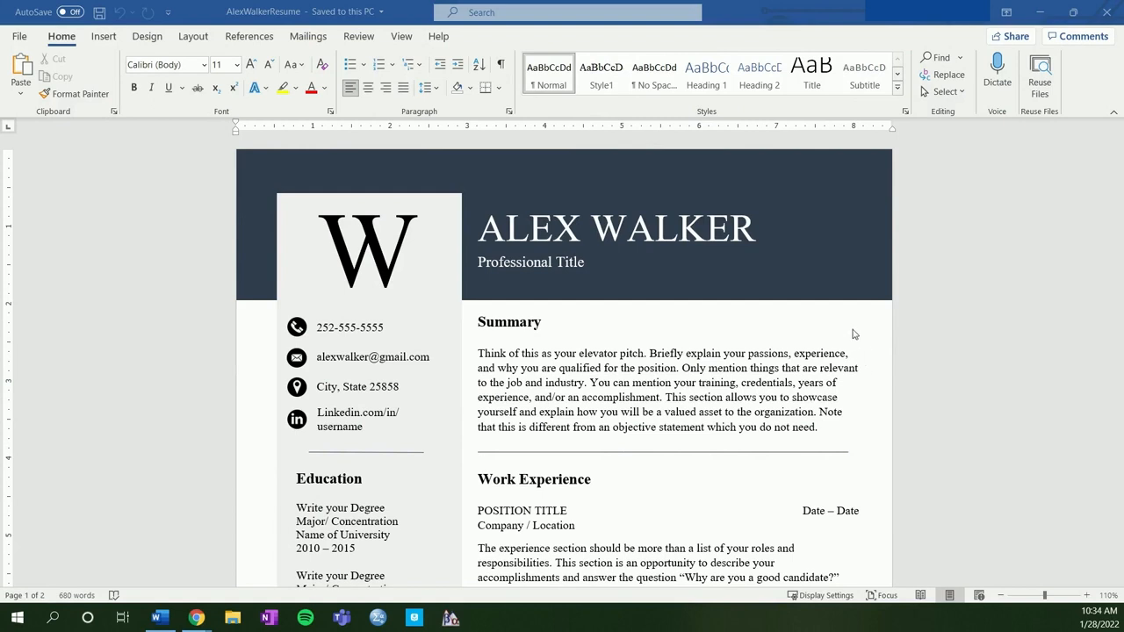
{"action": "mouse_move", "coordinate": [843, 323]}
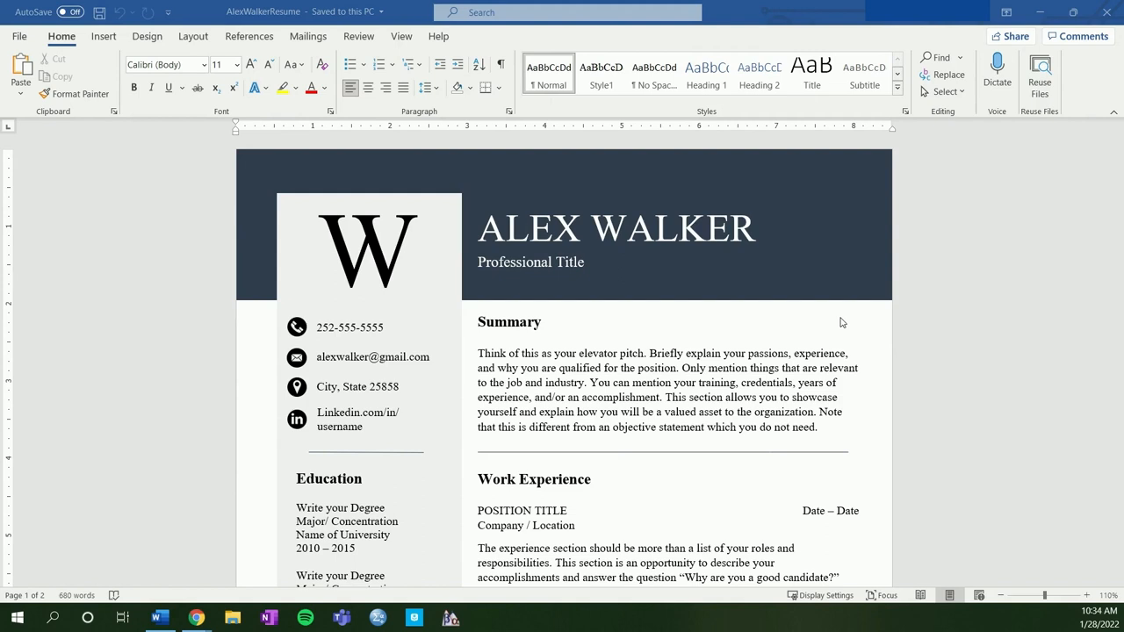
{"action": "mouse_move", "coordinate": [586, 193]}
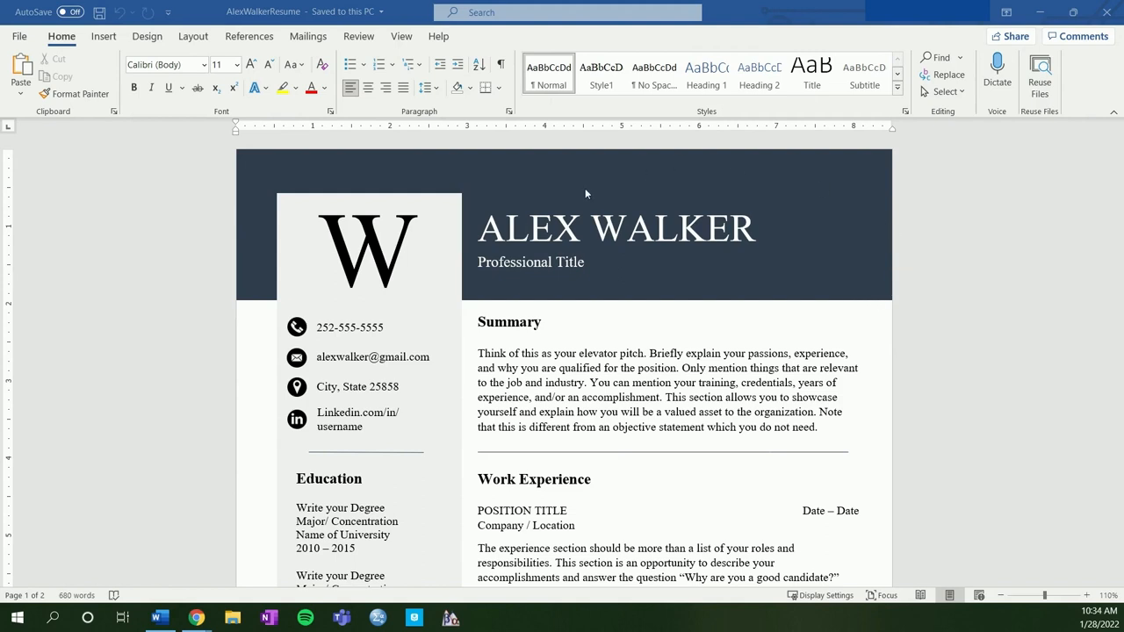
{"action": "mouse_move", "coordinate": [899, 306]}
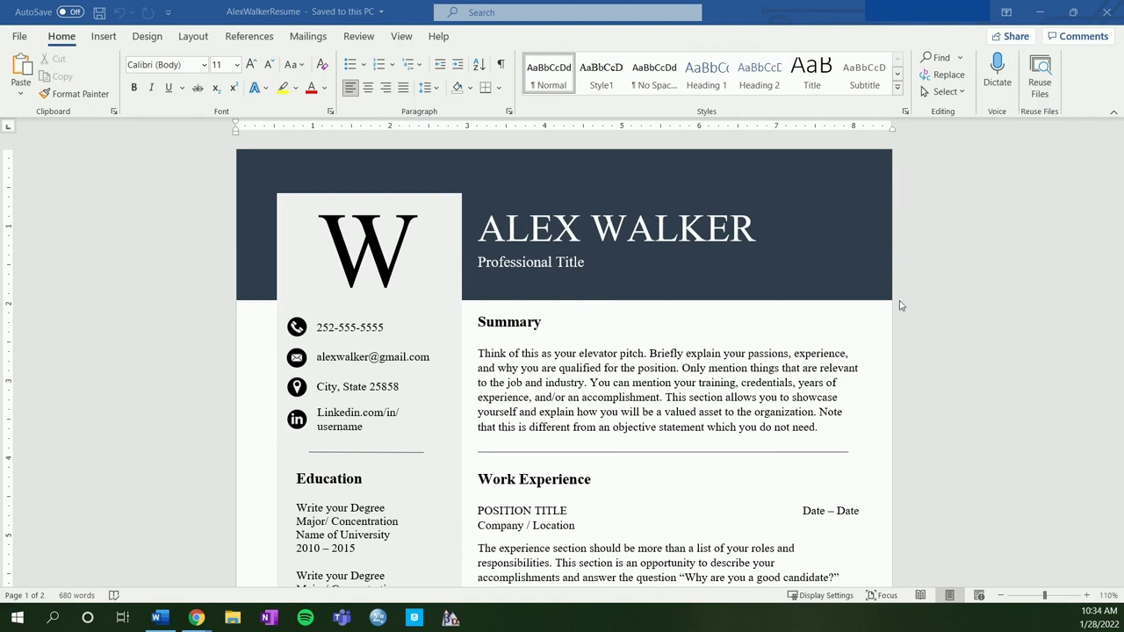
{"action": "mouse_move", "coordinate": [869, 210]}
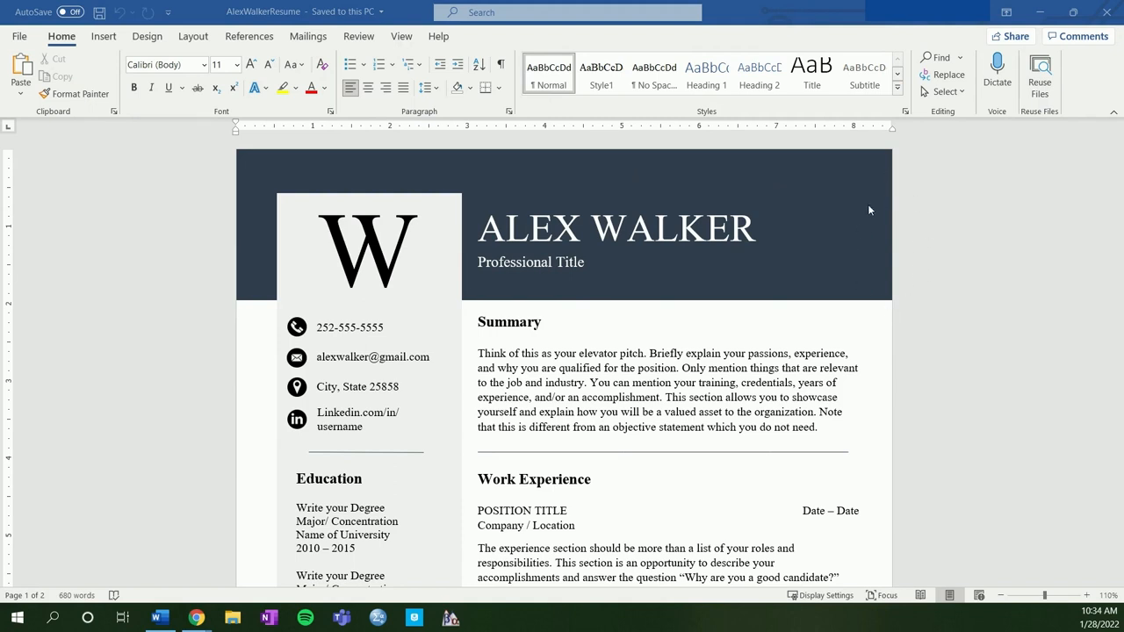
{"action": "mouse_move", "coordinate": [886, 291]}
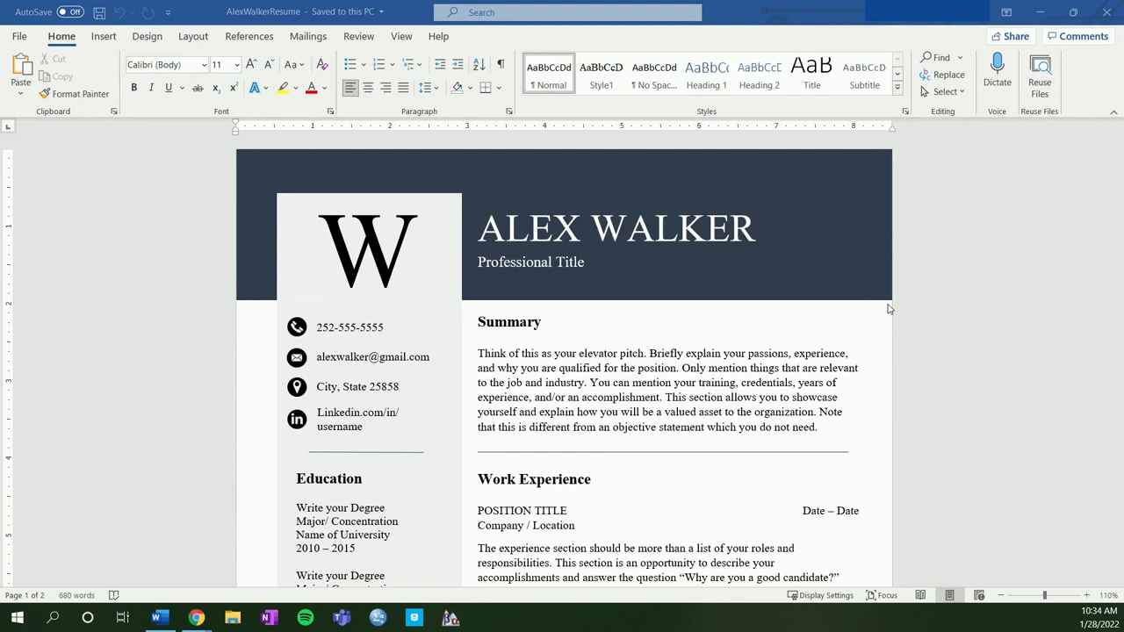
{"action": "mouse_move", "coordinate": [474, 281]}
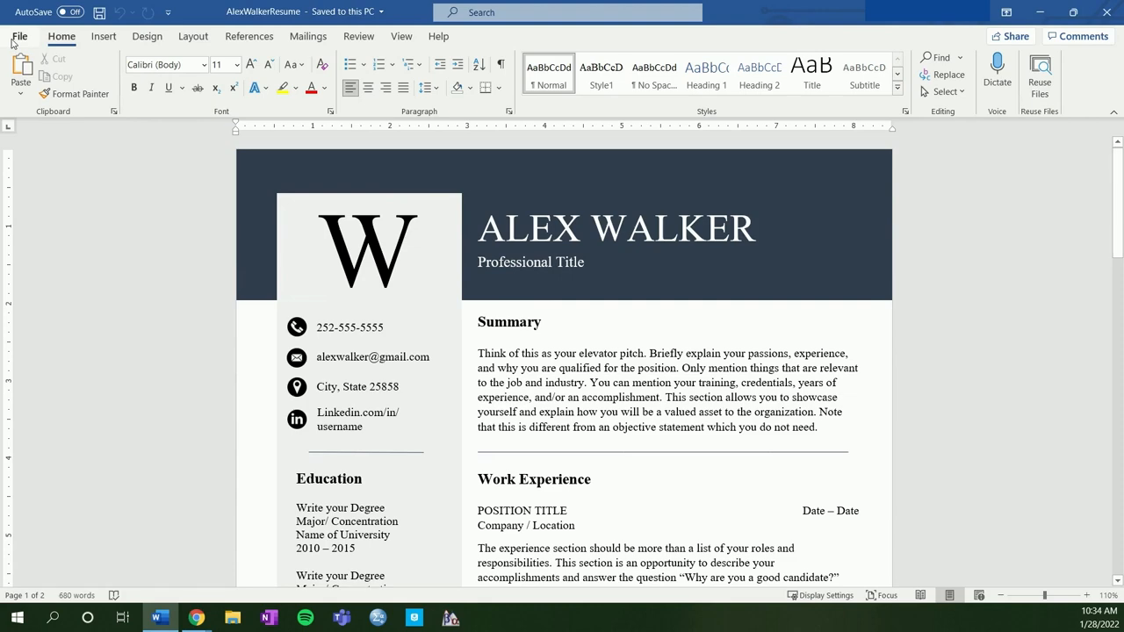
{"action": "left_click", "coordinate": [19, 35]}
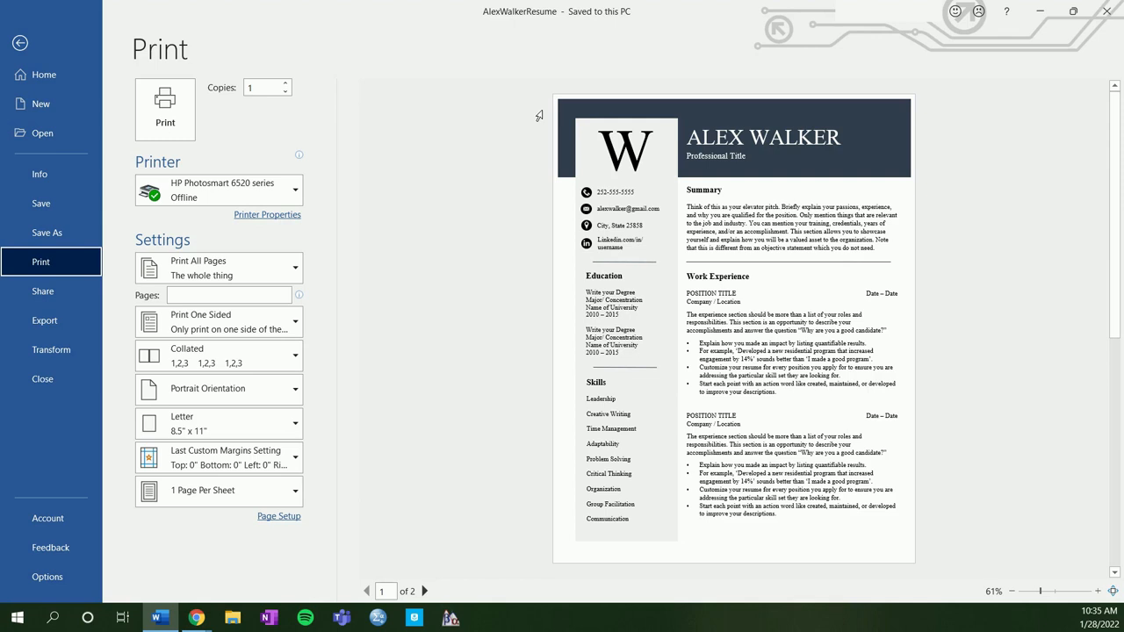
{"action": "mouse_move", "coordinate": [517, 144]}
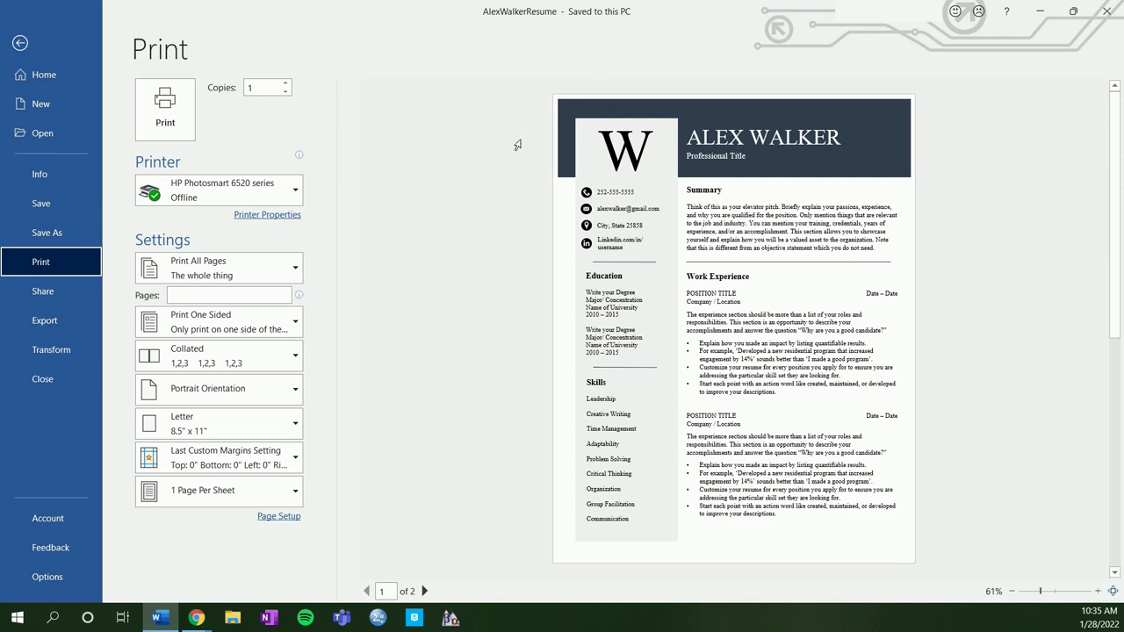
{"action": "mouse_move", "coordinate": [523, 137]}
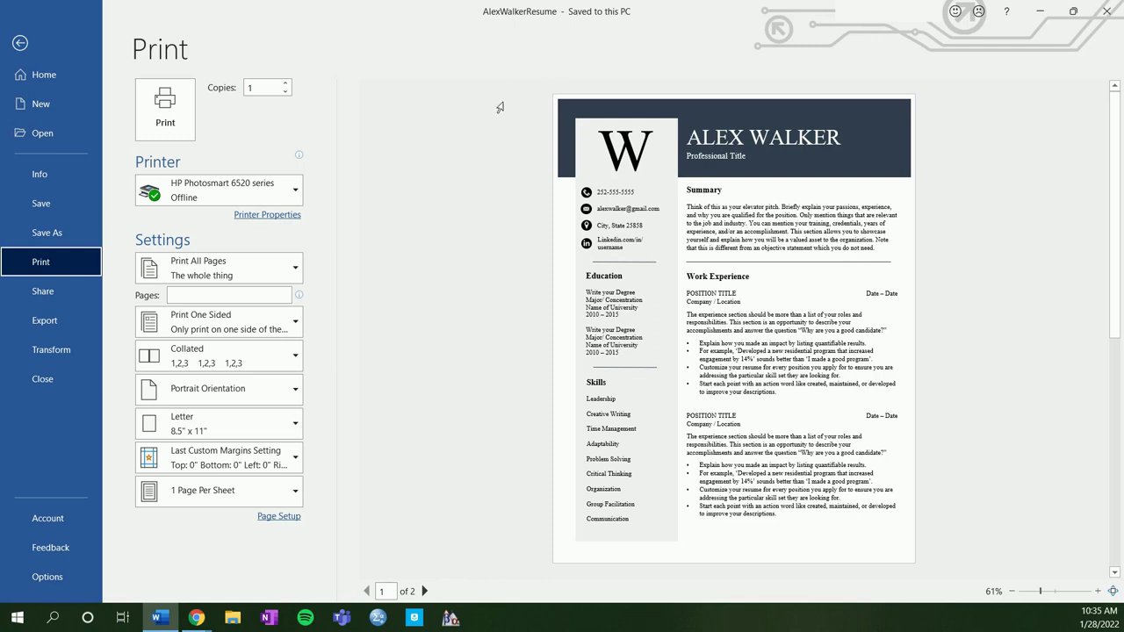
{"action": "mouse_move", "coordinate": [510, 130]}
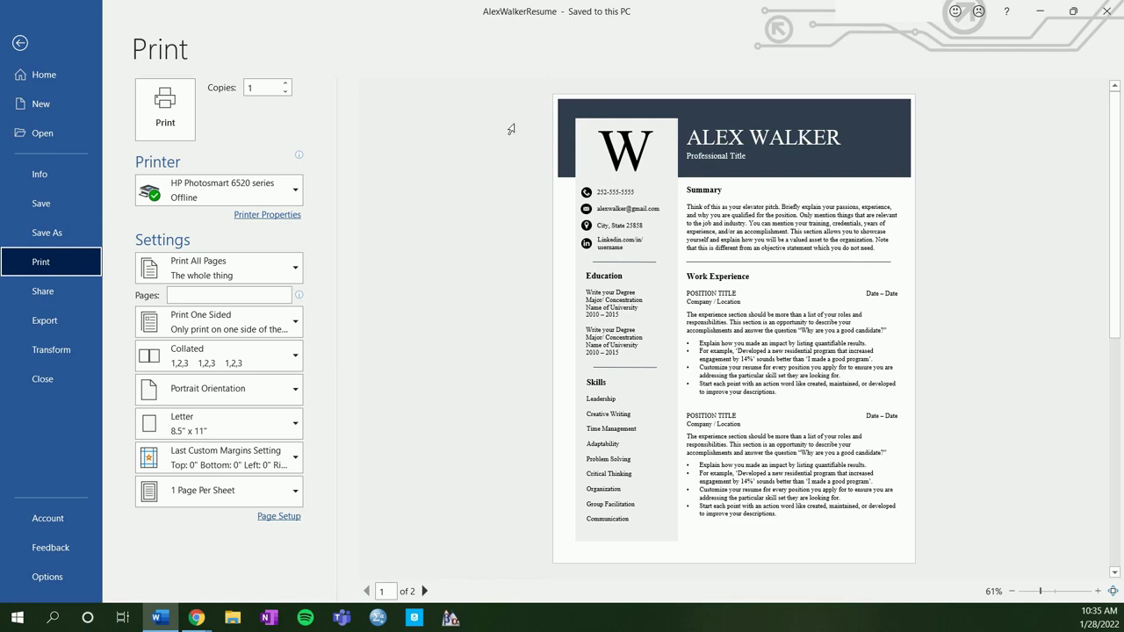